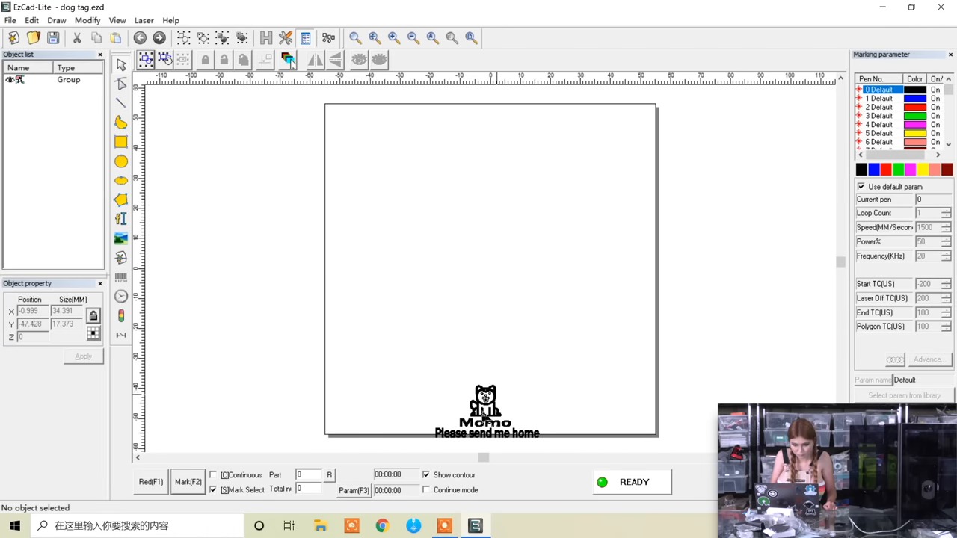
Open Husky dog tag1.ezd, select the husky tag design, and preview it with Red (F1).
click(484, 411)
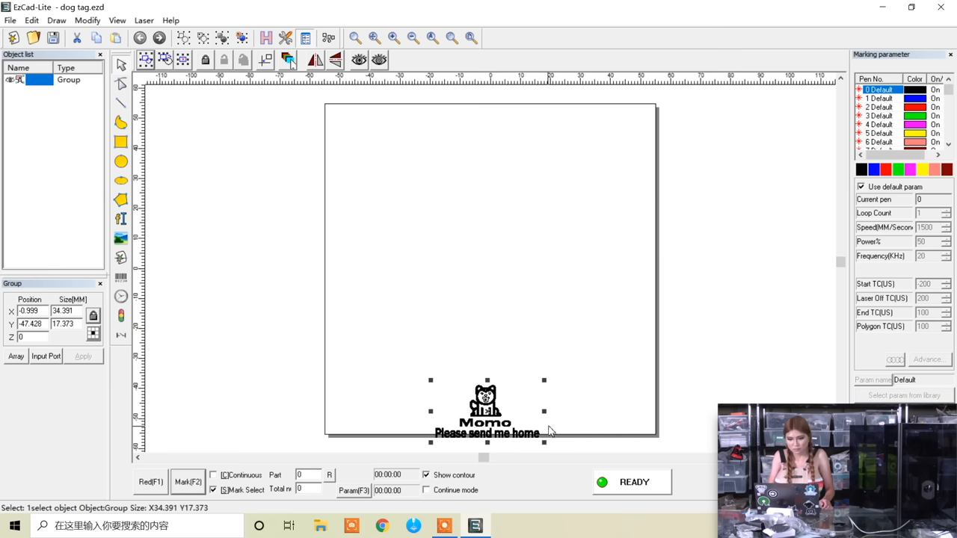
mouse_move(504, 462)
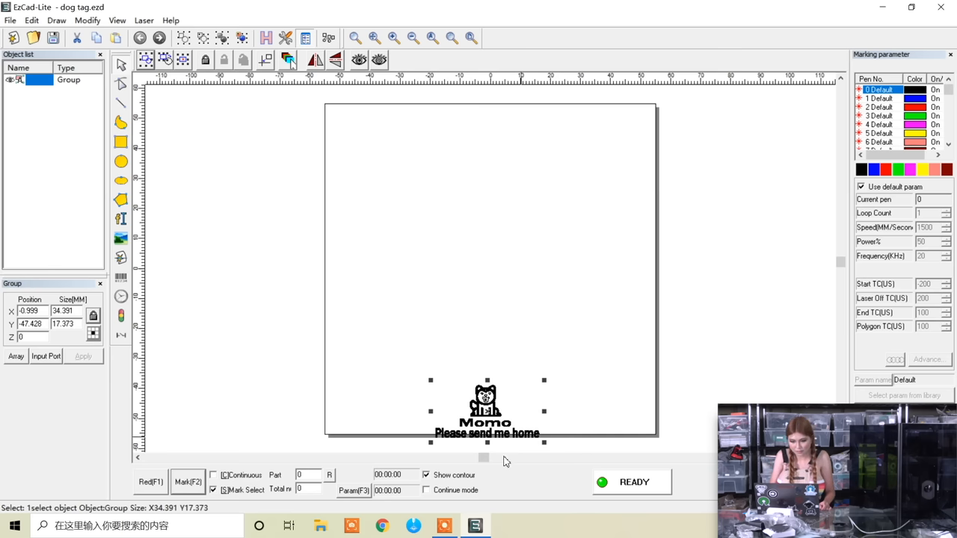
mouse_move(571, 432)
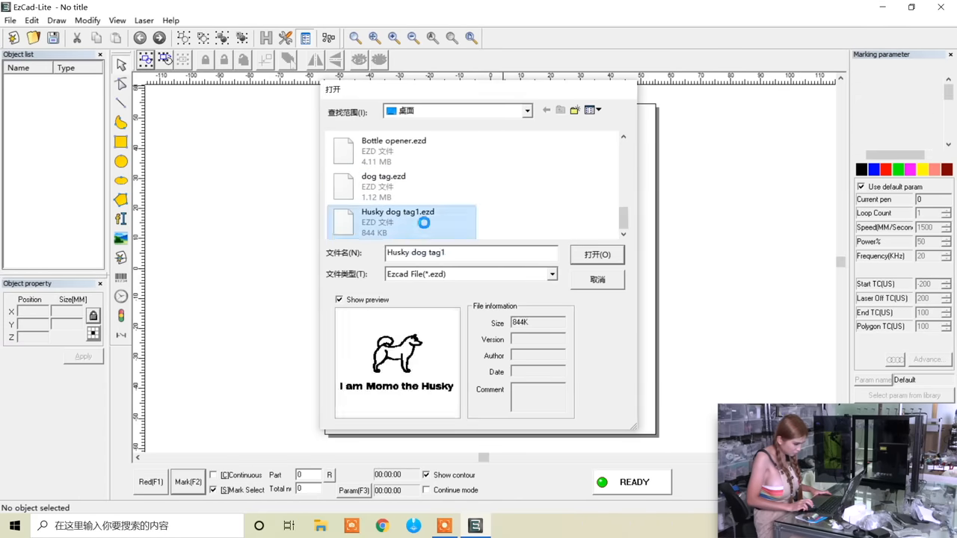
click(596, 254)
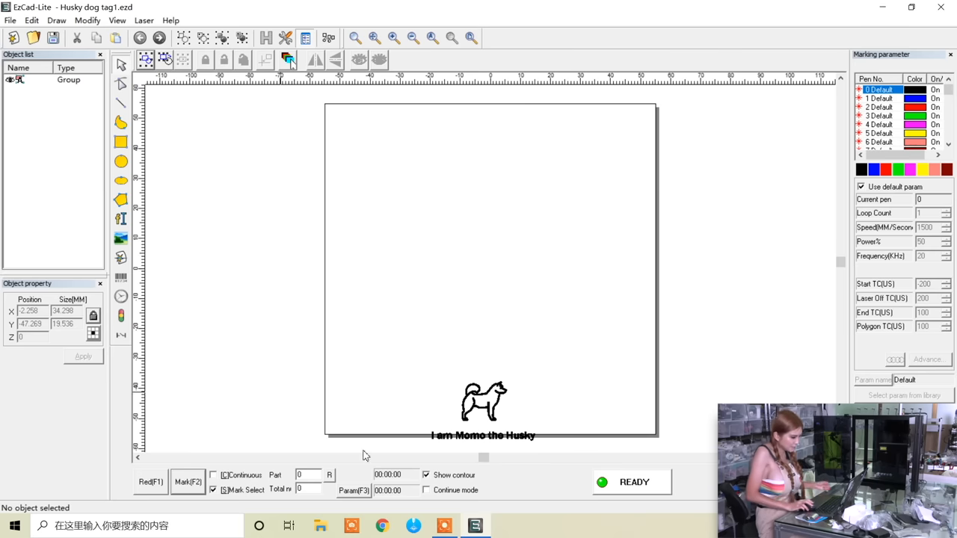
click(483, 402)
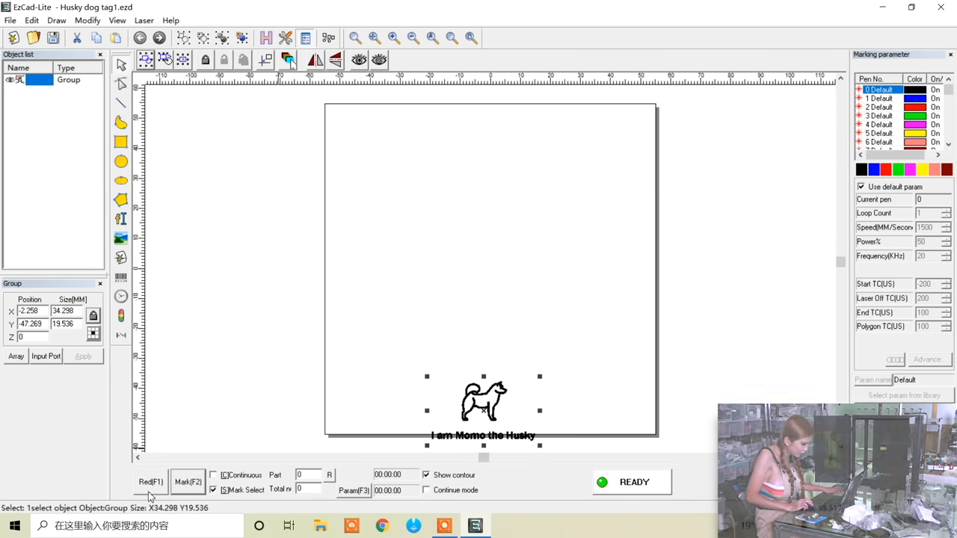
click(861, 186)
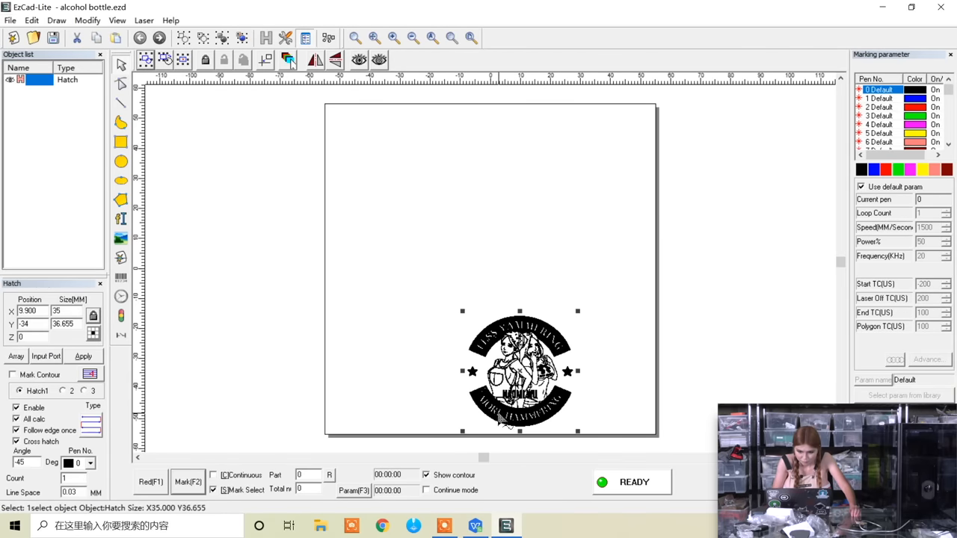
Press the Red (F1) guide-light preview button again.
click(861, 187)
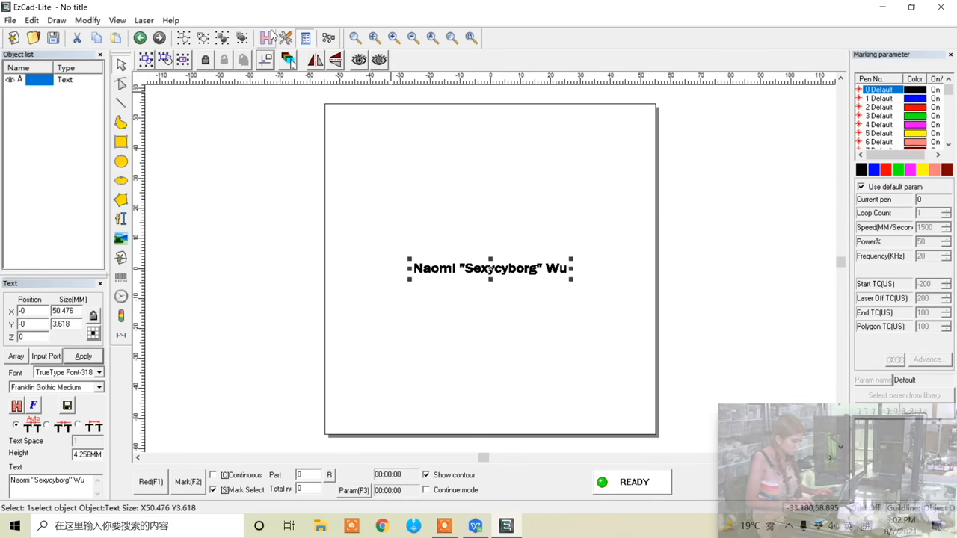
Open hatch settings for the name text: cross hatch, -45 degrees, 0.03 mm spacing.
click(288, 60)
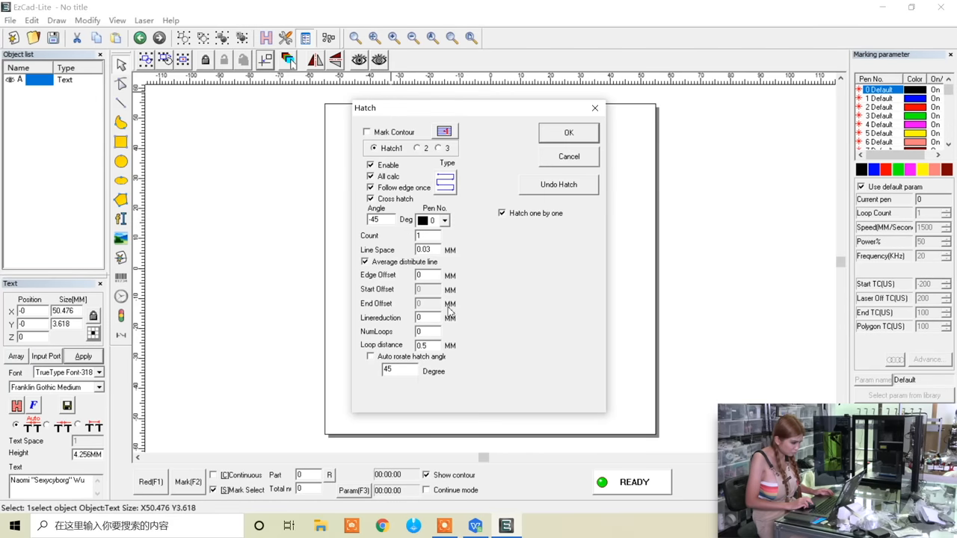
mouse_move(571, 120)
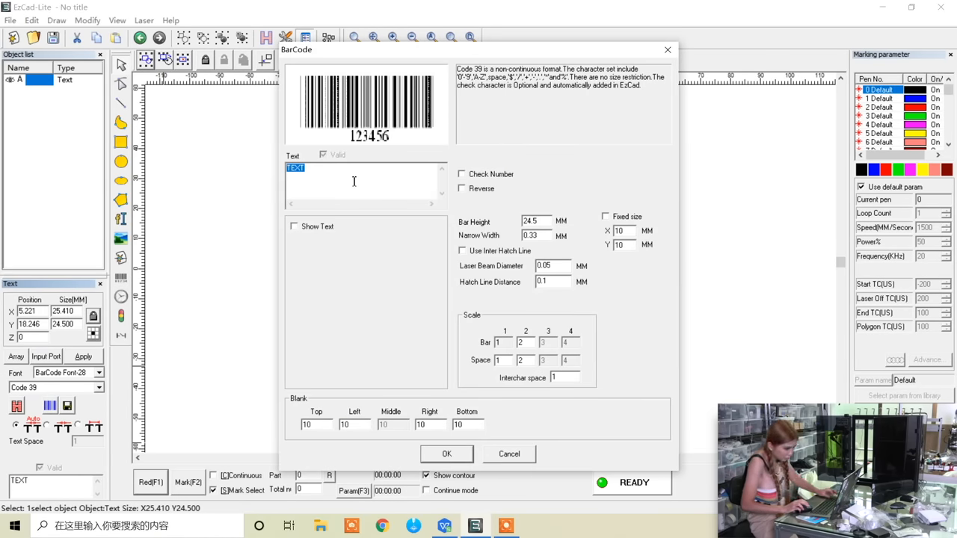
Extend the Code 39 barcode data to 123456789, confirm, and place it on the page.
click(295, 226)
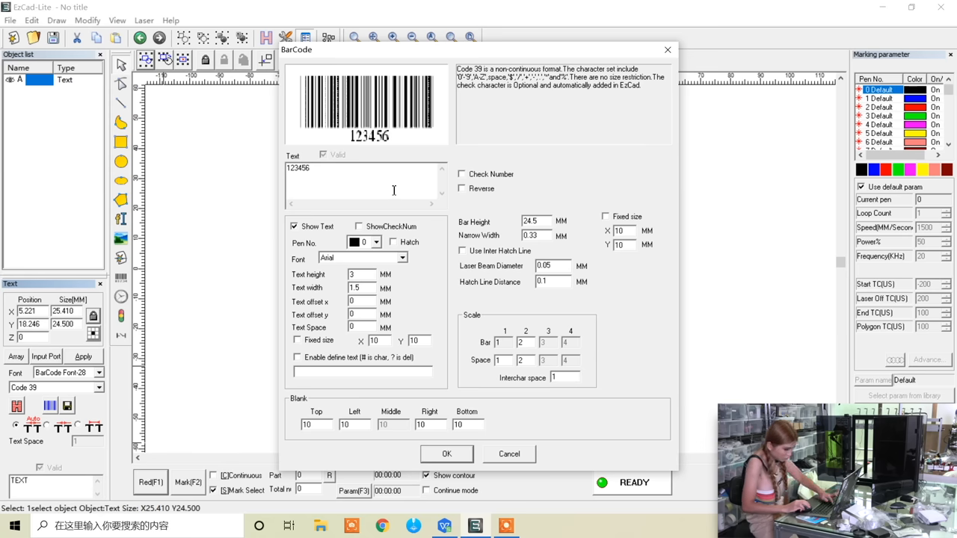
text(789)
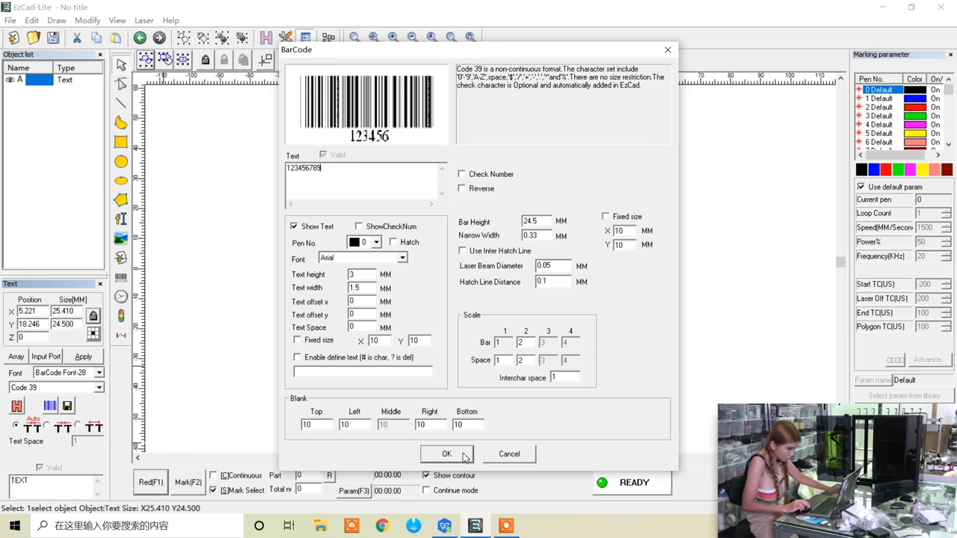
click(446, 453)
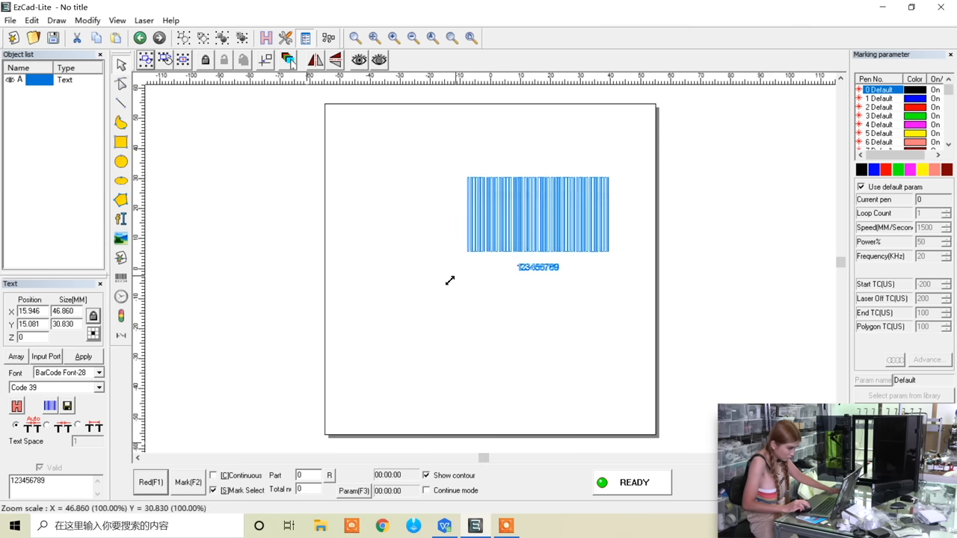
click(536, 213)
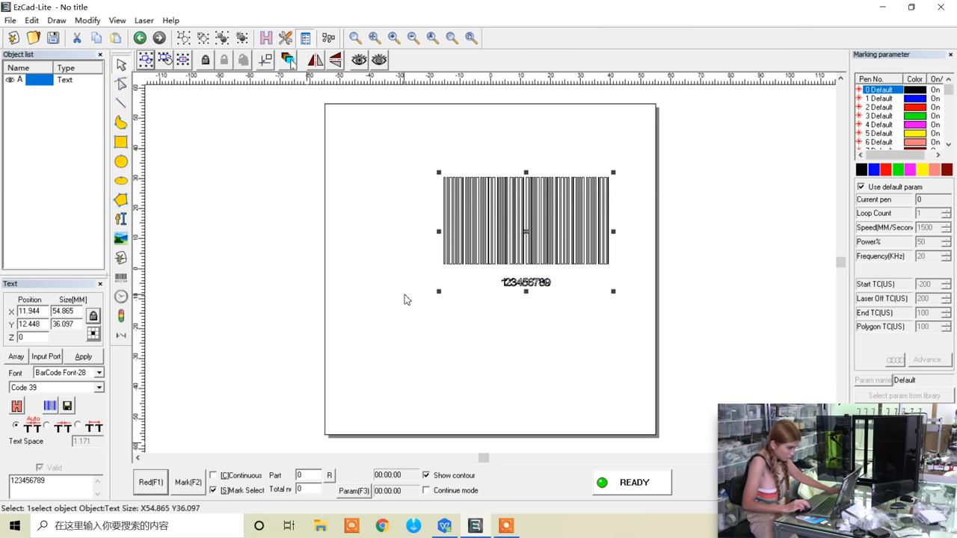
mouse_move(512, 247)
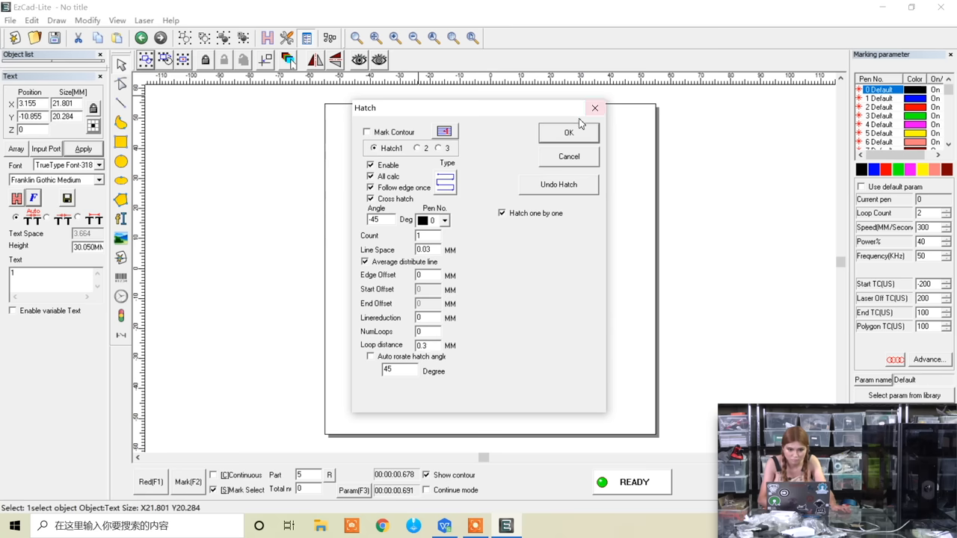
Apply the cross-hatch fill to the large numeral 1.
click(568, 133)
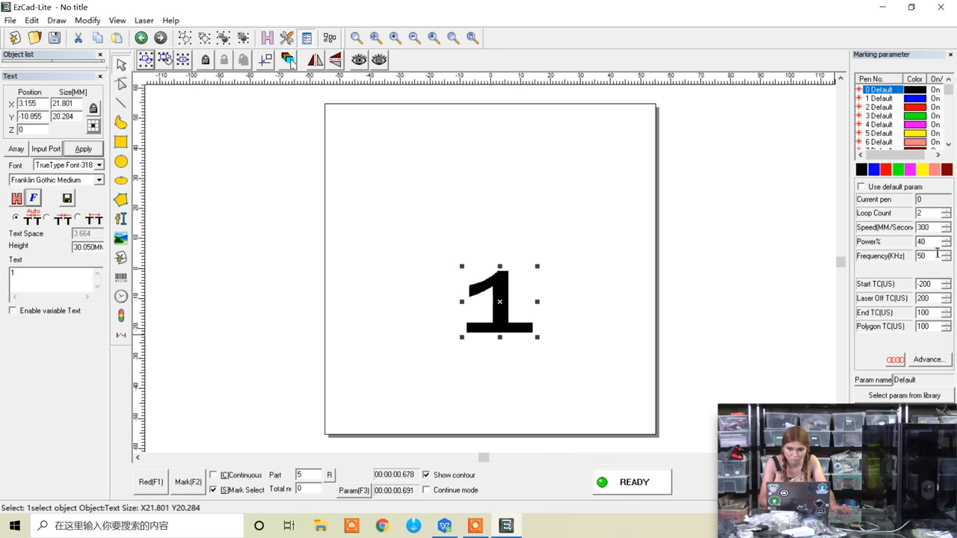